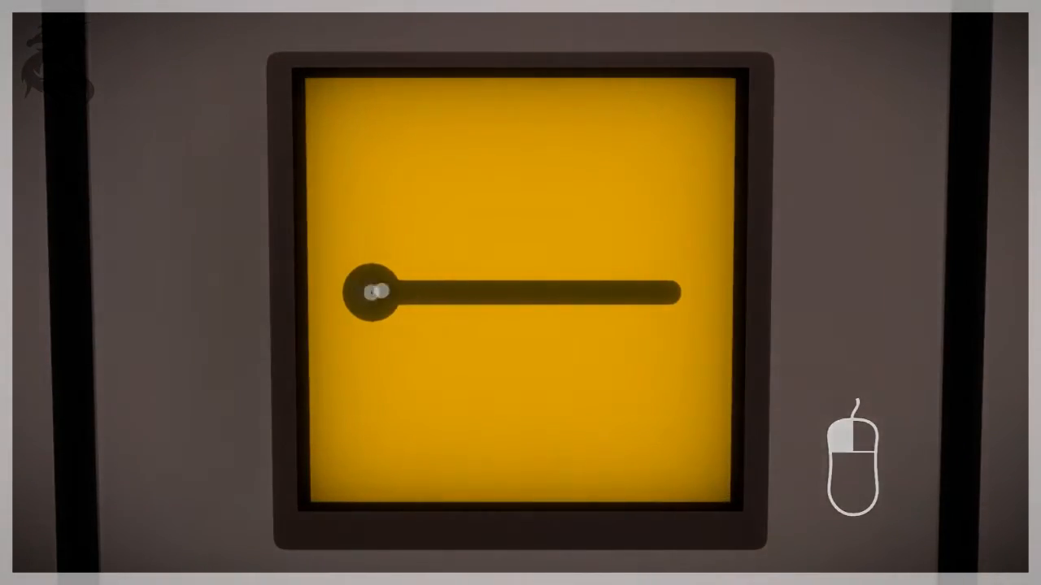
Step: Trace the line from the yellow panel's start circle to its end, opening the corridor door
{"action": "left_click", "coordinate": [374, 292]}
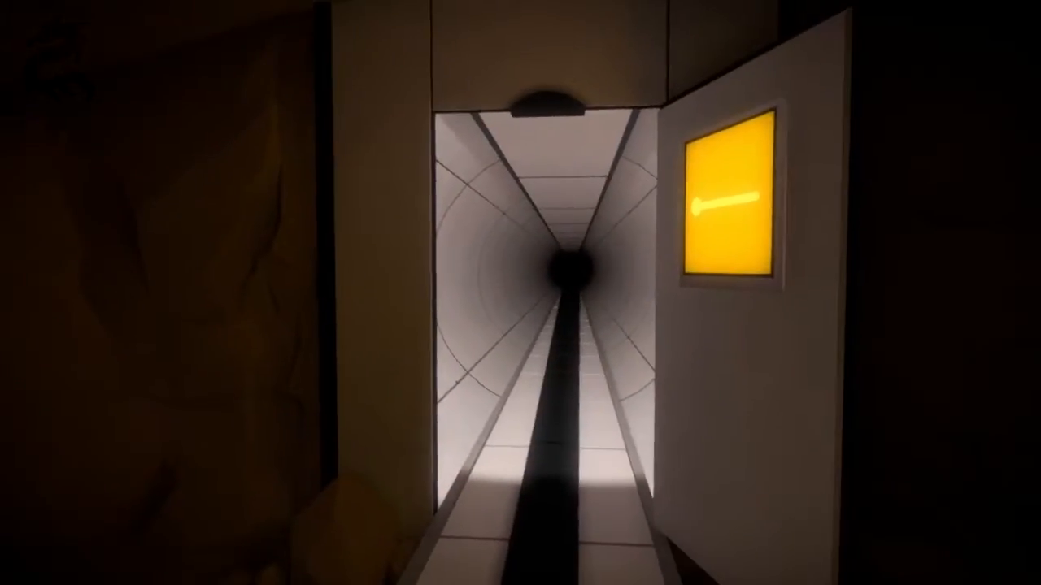
{"action": "mouse_move", "coordinate": [520, 293]}
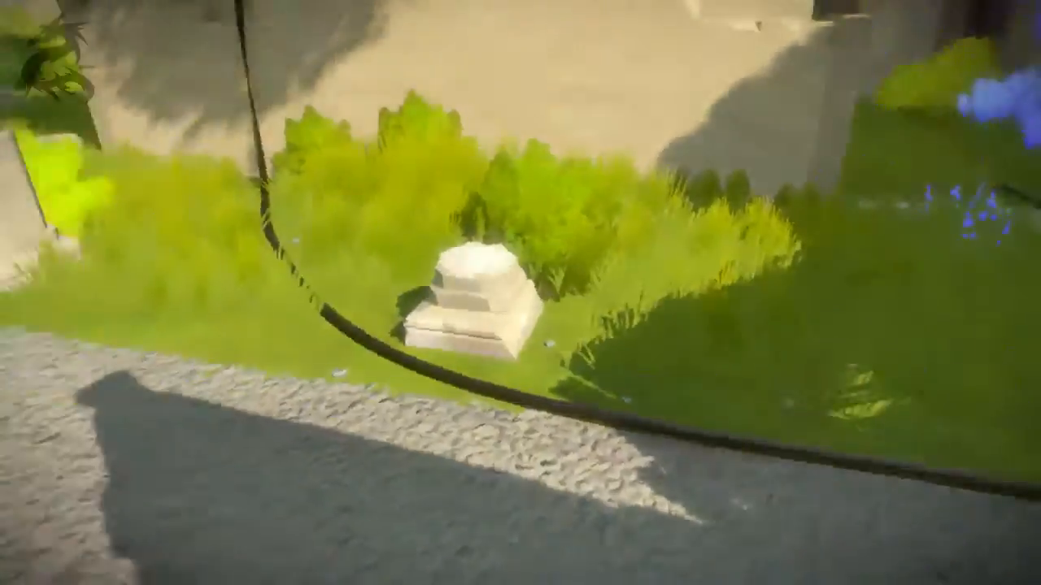
{"action": "mouse_move", "coordinate": [521, 293]}
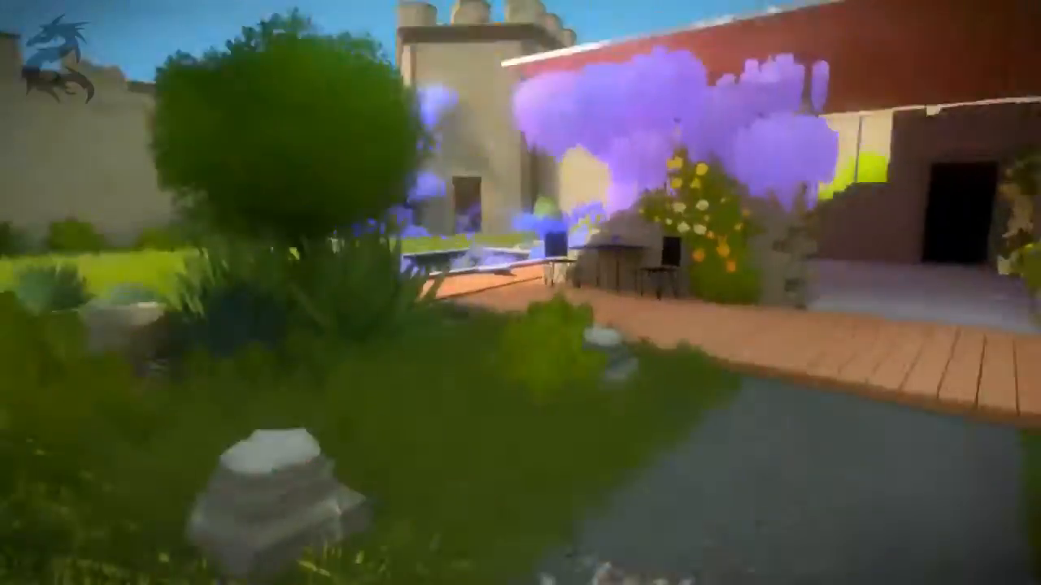
{"action": "mouse_move", "coordinate": [520, 293]}
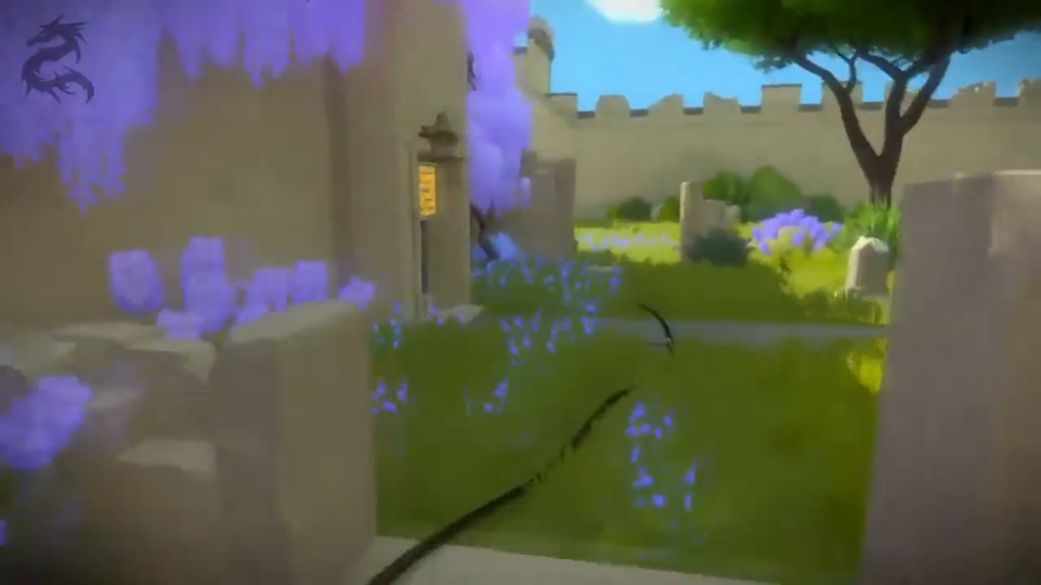
{"action": "mouse_move", "coordinate": [520, 293]}
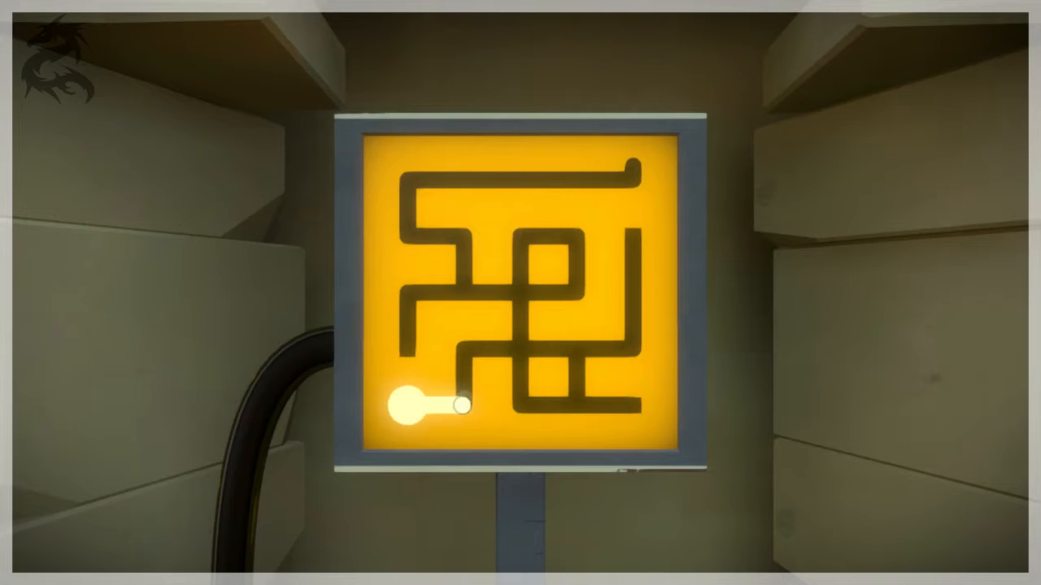
Step: Draw a path through the doorway maze panel to its exit, lighting the cable
{"action": "left_click_drag", "start_coordinate": [455, 404], "coordinate": [529, 349]}
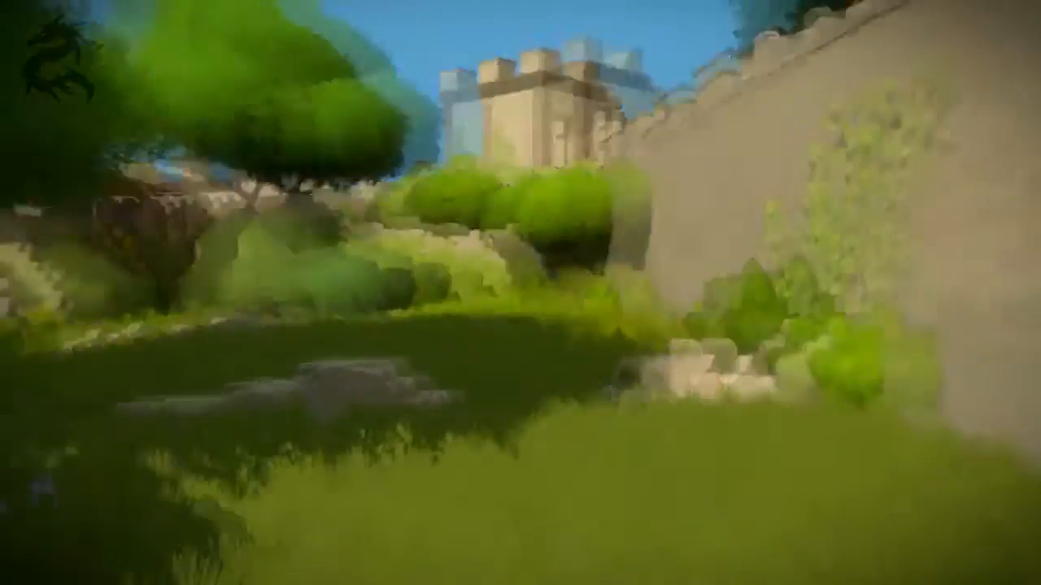
{"action": "mouse_move", "coordinate": [521, 293]}
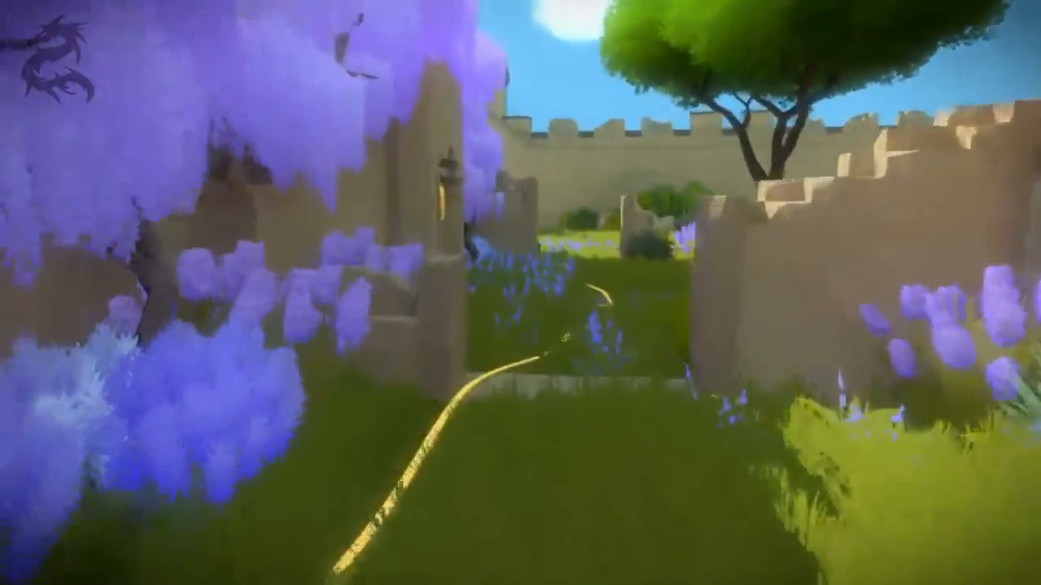
{"action": "mouse_move", "coordinate": [520, 292]}
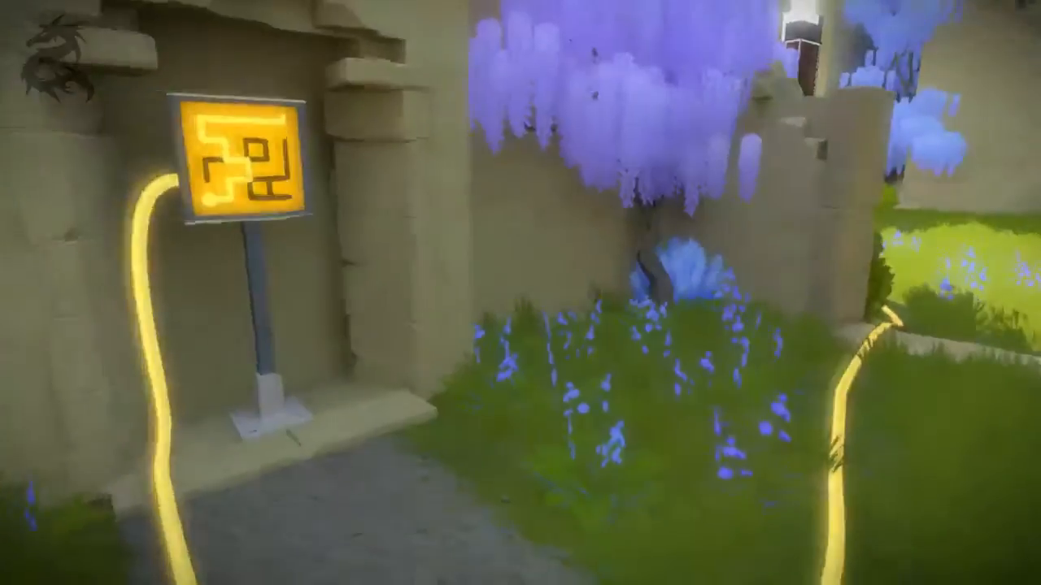
{"action": "mouse_move", "coordinate": [520, 292]}
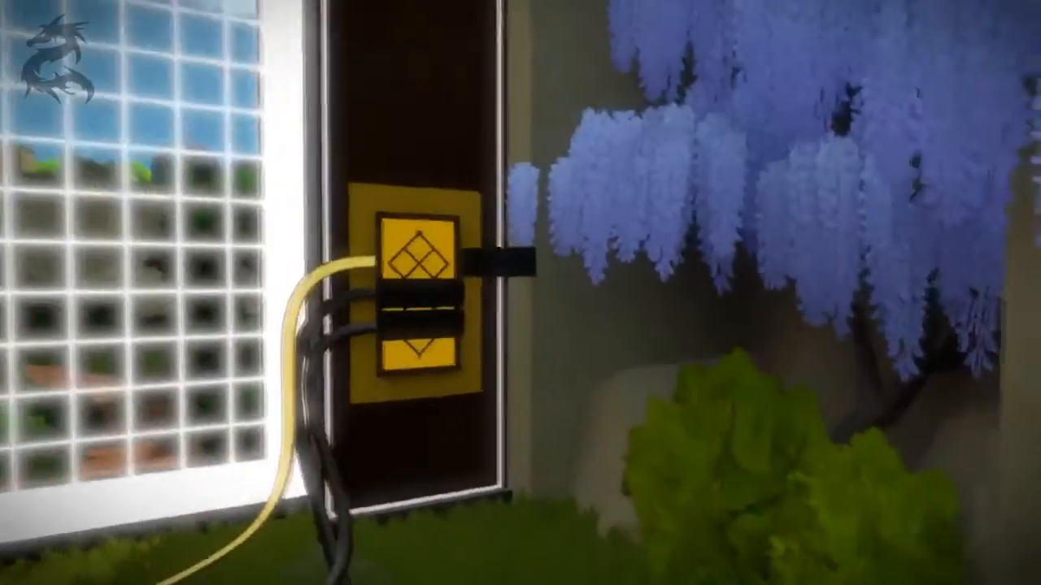
{"action": "mouse_move", "coordinate": [520, 293]}
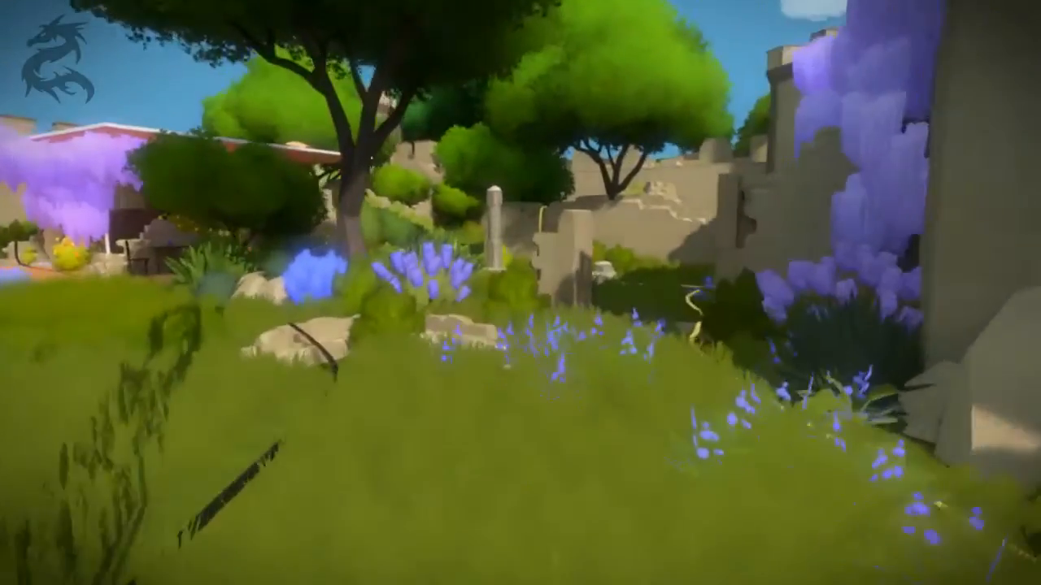
{"action": "mouse_move", "coordinate": [521, 292]}
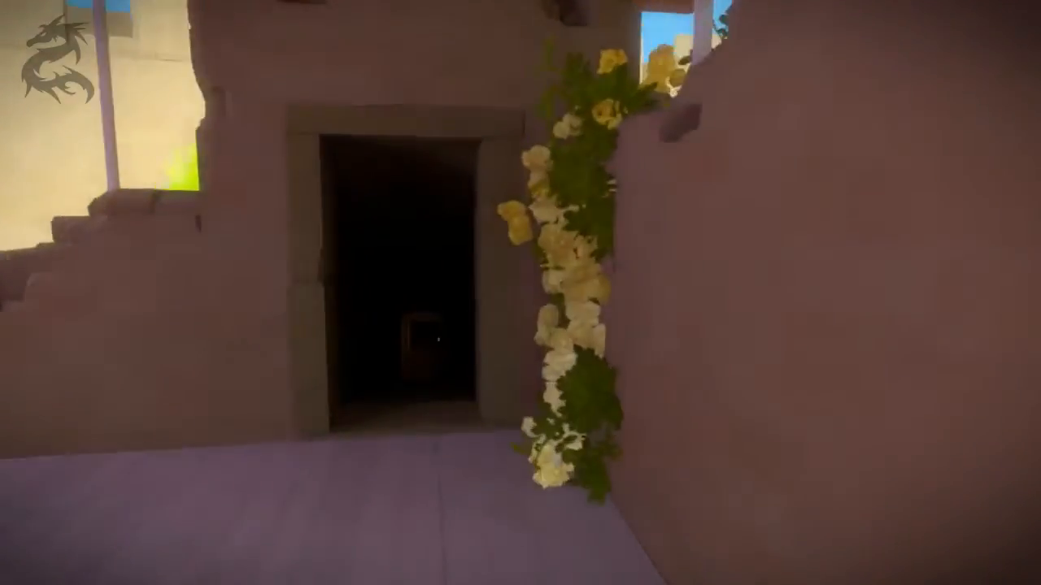
{"action": "mouse_move", "coordinate": [521, 292]}
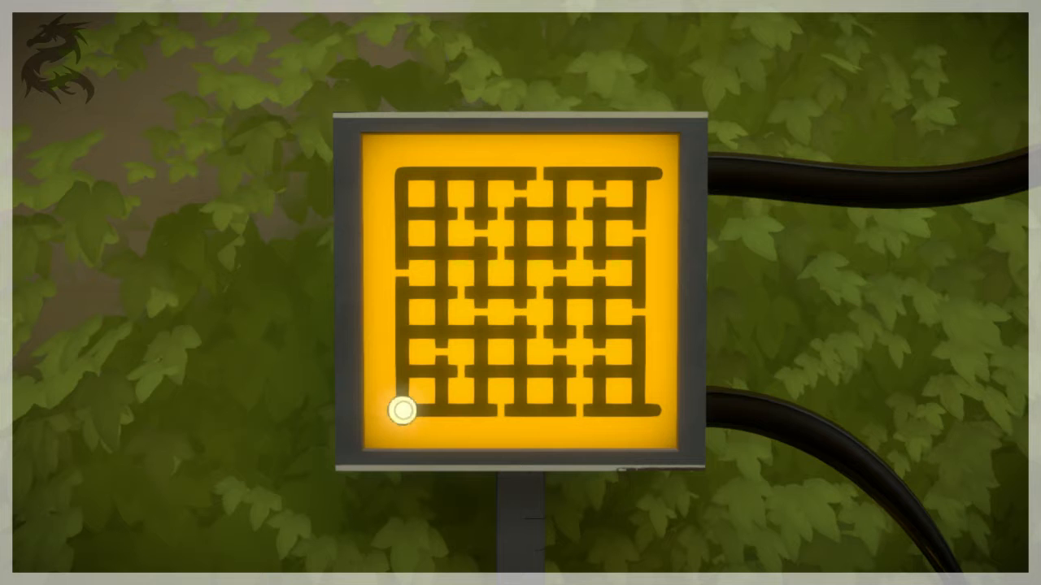
Step: Trace two routes through the leafy grid maze panel from its start circle
{"action": "left_click_drag", "start_coordinate": [398, 411], "coordinate": [467, 332]}
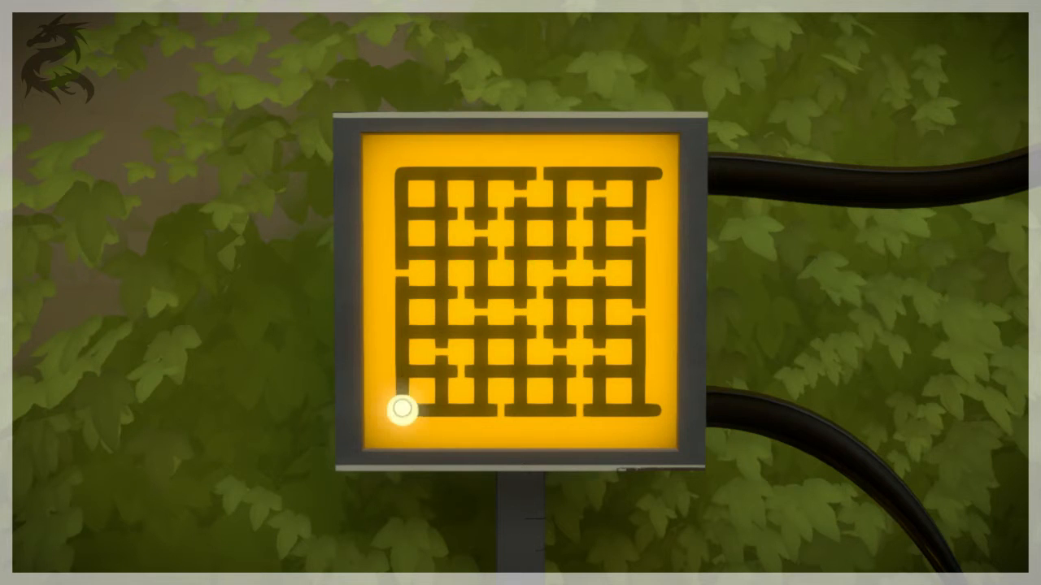
{"action": "left_click_drag", "start_coordinate": [398, 411], "coordinate": [439, 281]}
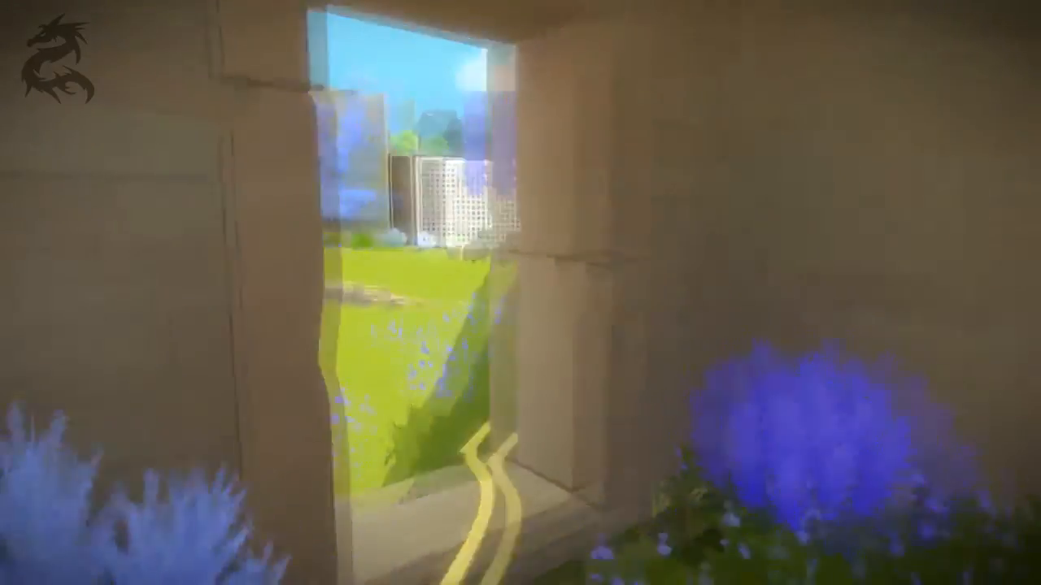
{"action": "mouse_move", "coordinate": [520, 293]}
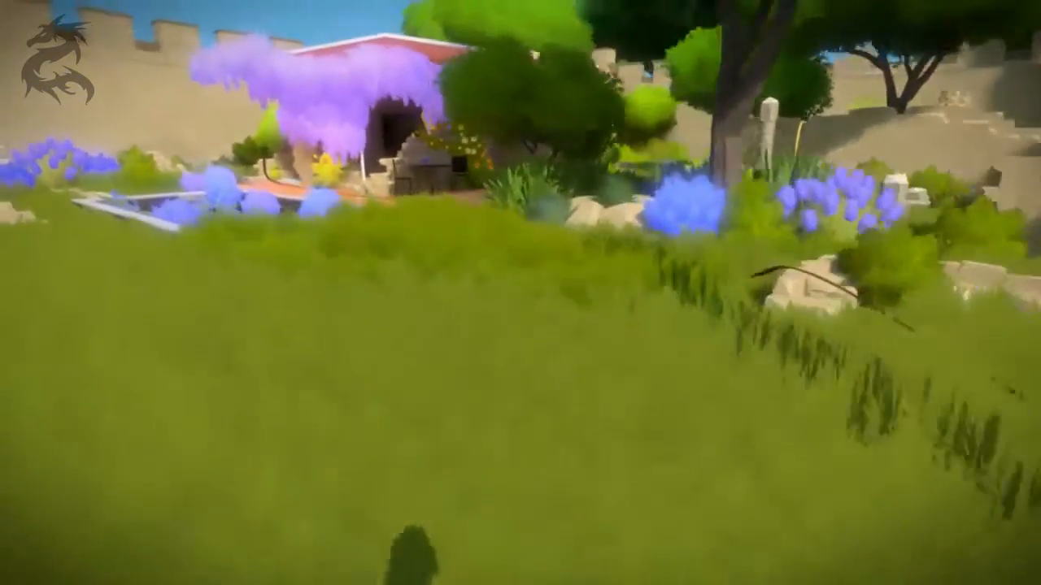
{"action": "mouse_move", "coordinate": [520, 293]}
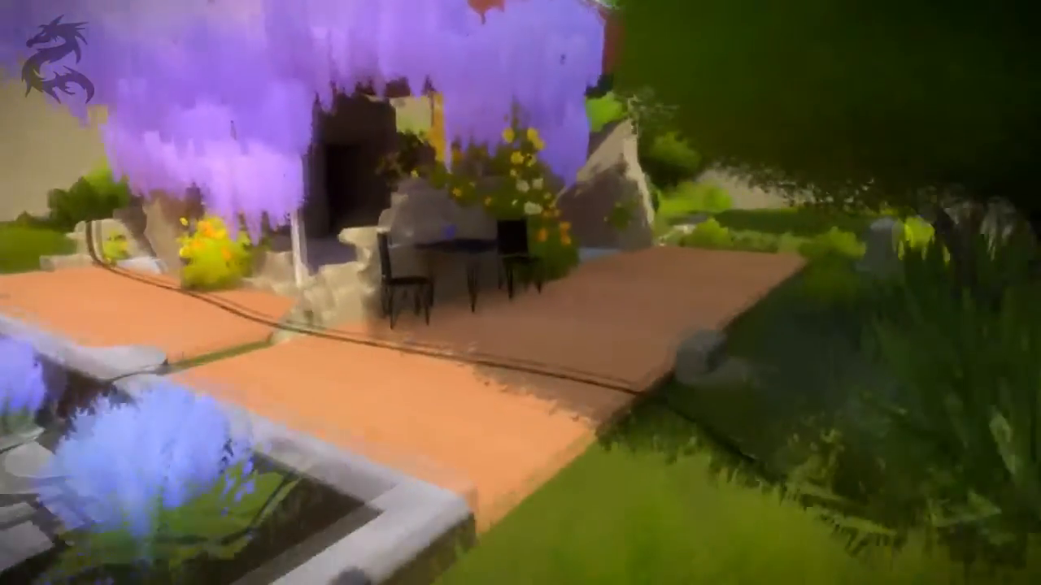
{"action": "mouse_move", "coordinate": [521, 293]}
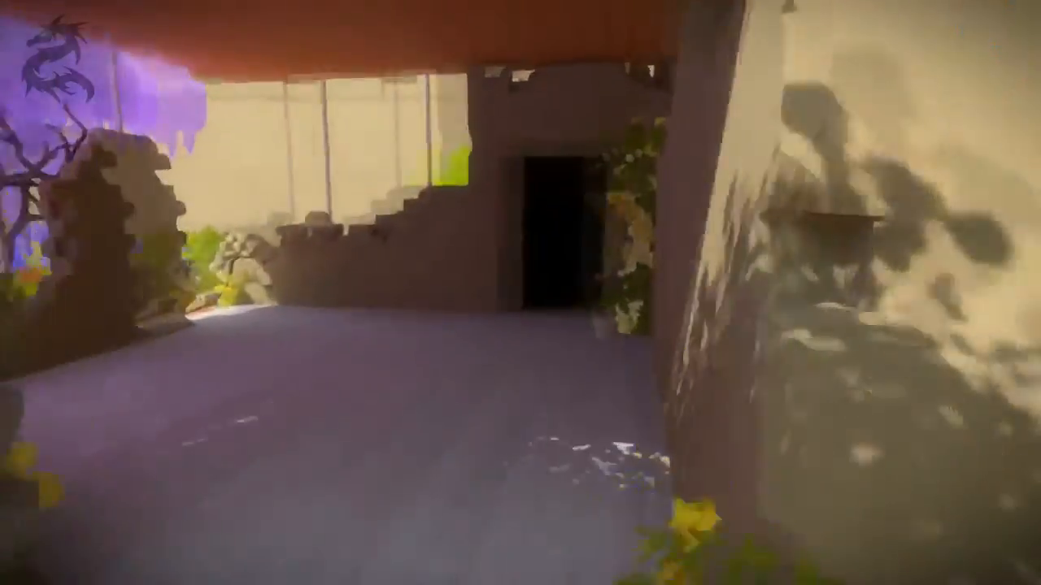
{"action": "mouse_move", "coordinate": [521, 292]}
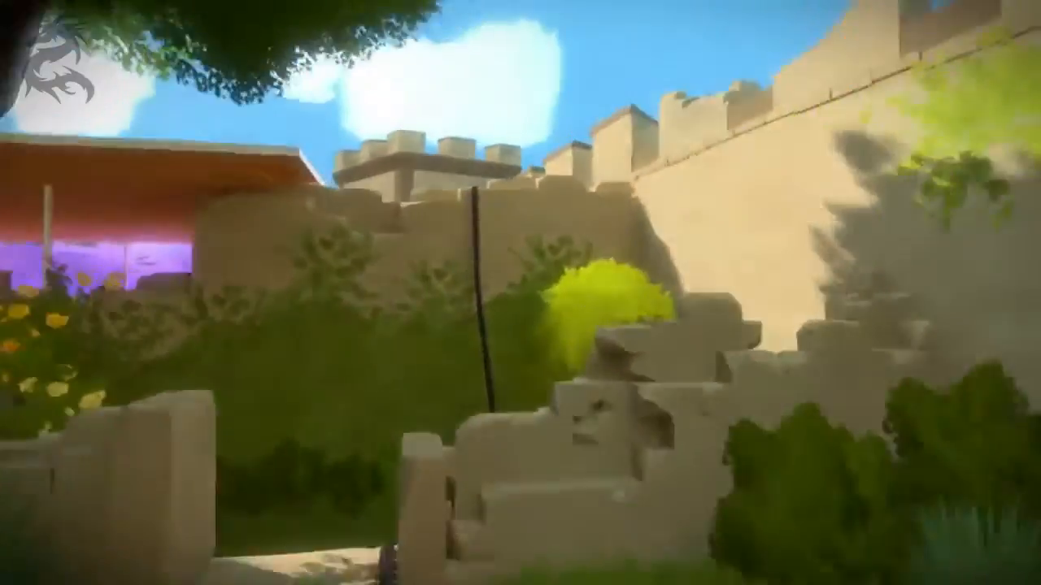
{"action": "mouse_move", "coordinate": [520, 293]}
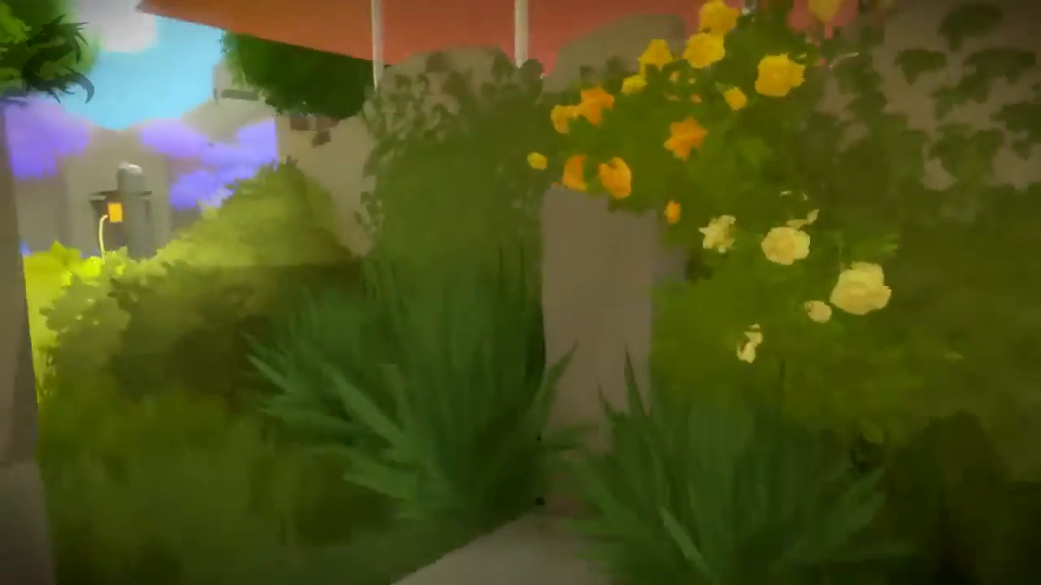
{"action": "mouse_move", "coordinate": [520, 293]}
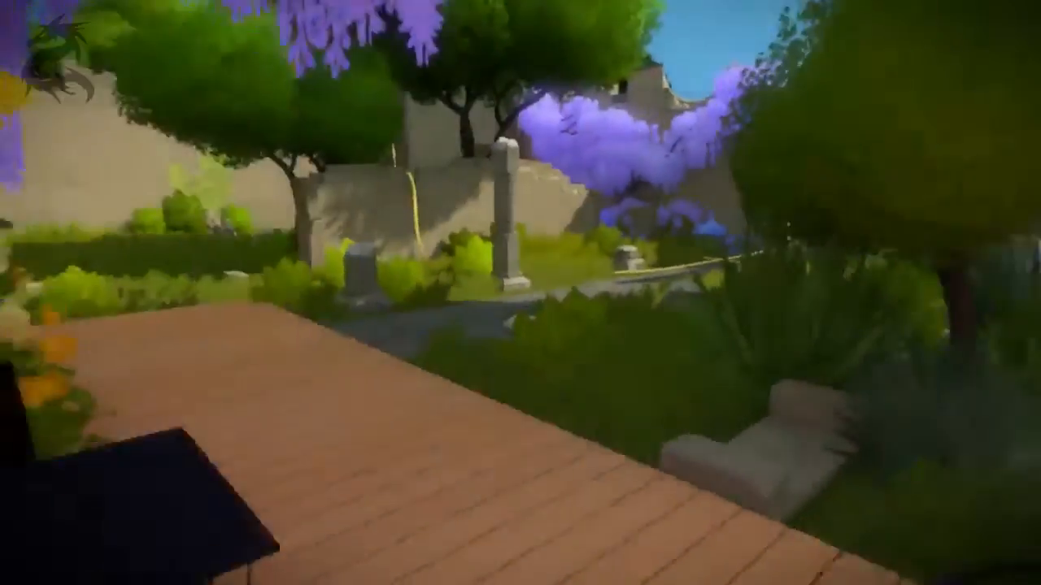
{"action": "mouse_move", "coordinate": [520, 292]}
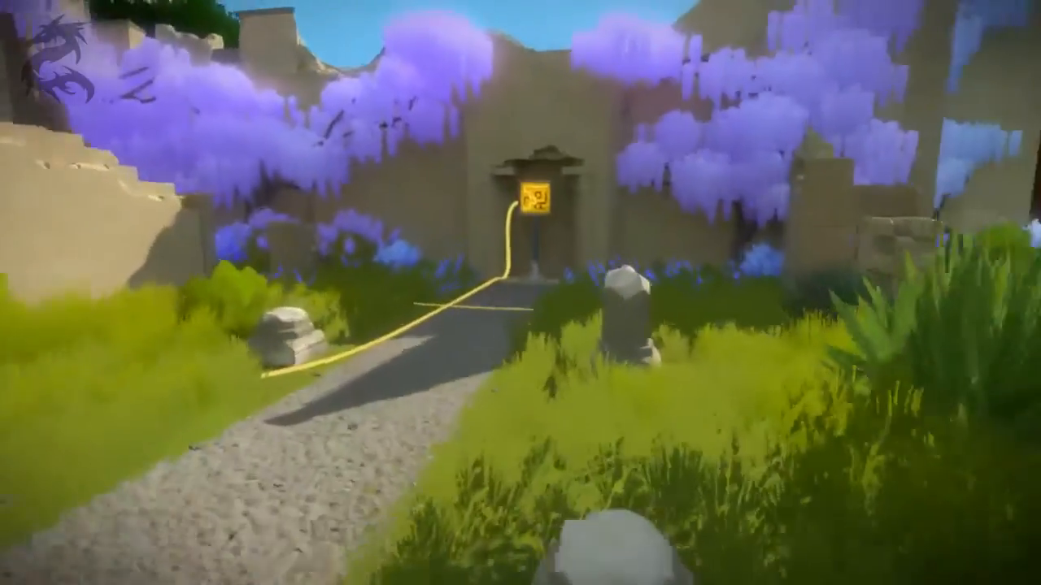
{"action": "mouse_move", "coordinate": [520, 293]}
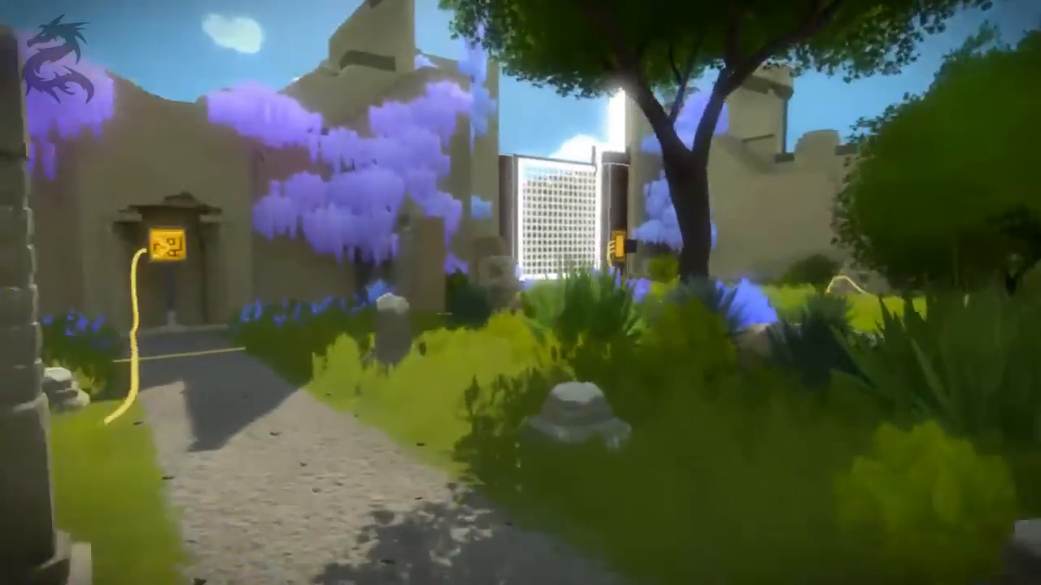
{"action": "mouse_move", "coordinate": [520, 293]}
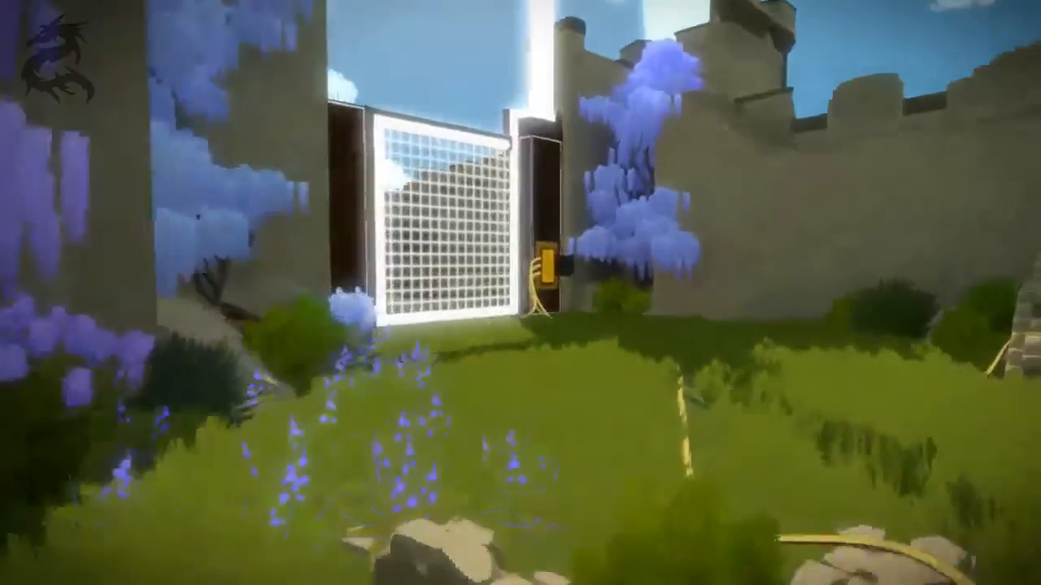
{"action": "mouse_move", "coordinate": [521, 293]}
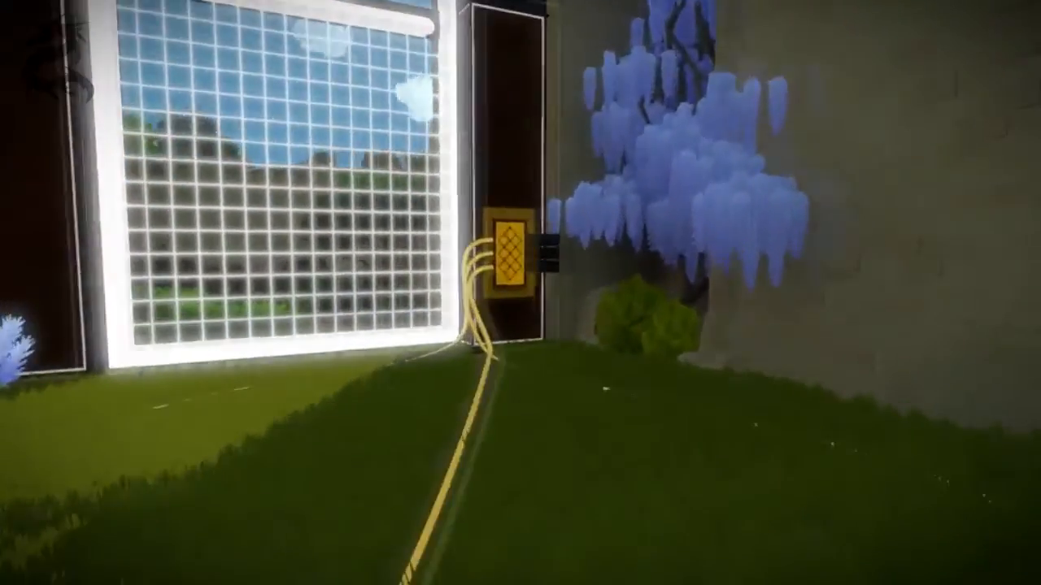
{"action": "mouse_move", "coordinate": [521, 293]}
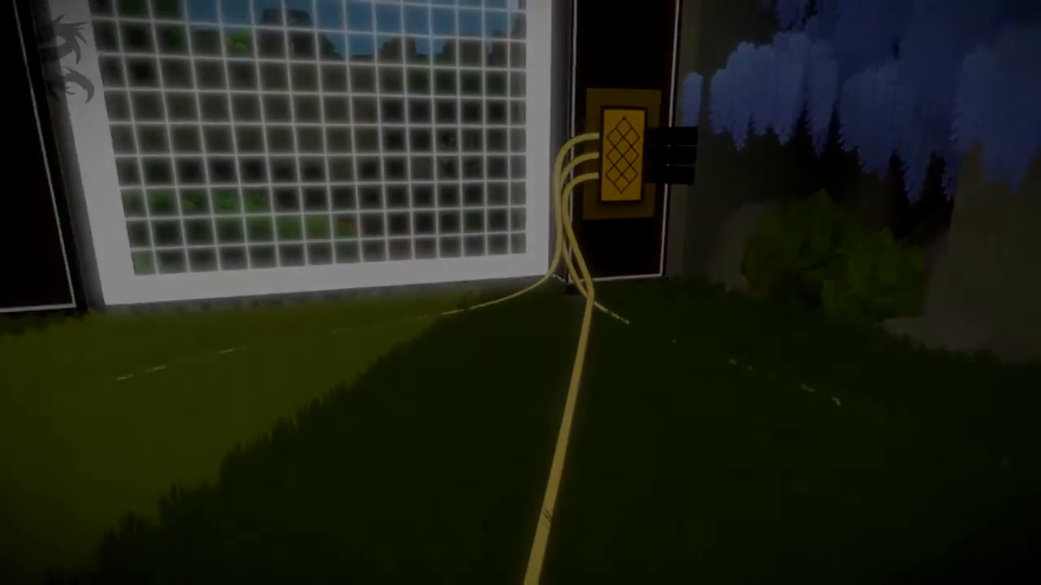